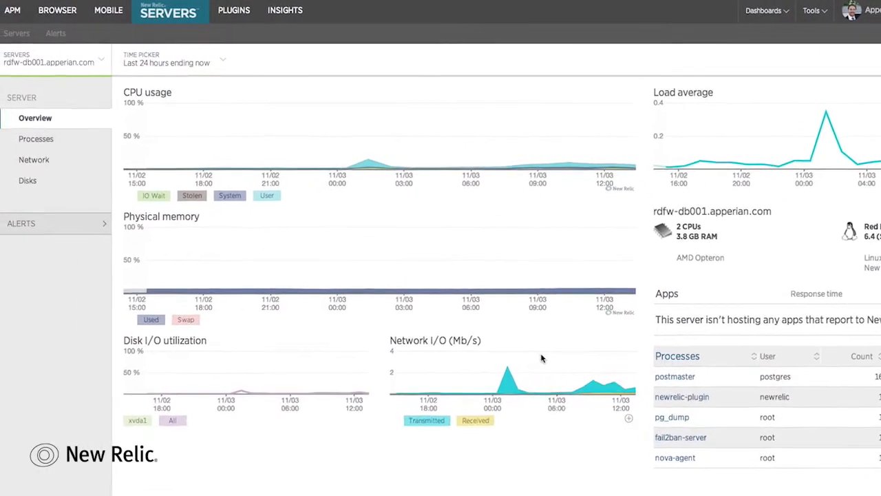
# Step: Show the PostgreSQL plugin's instance list of all 10 monitored database servers
pyautogui.click(234, 10)
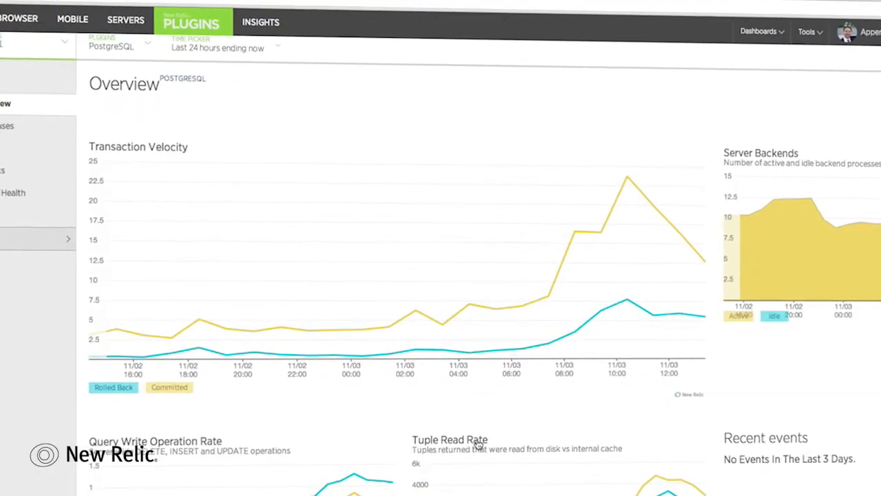
pyautogui.click(110, 47)
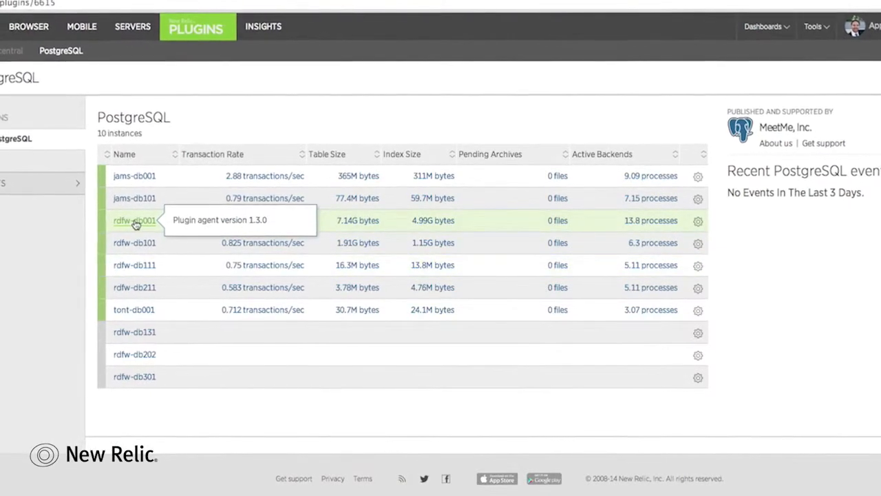